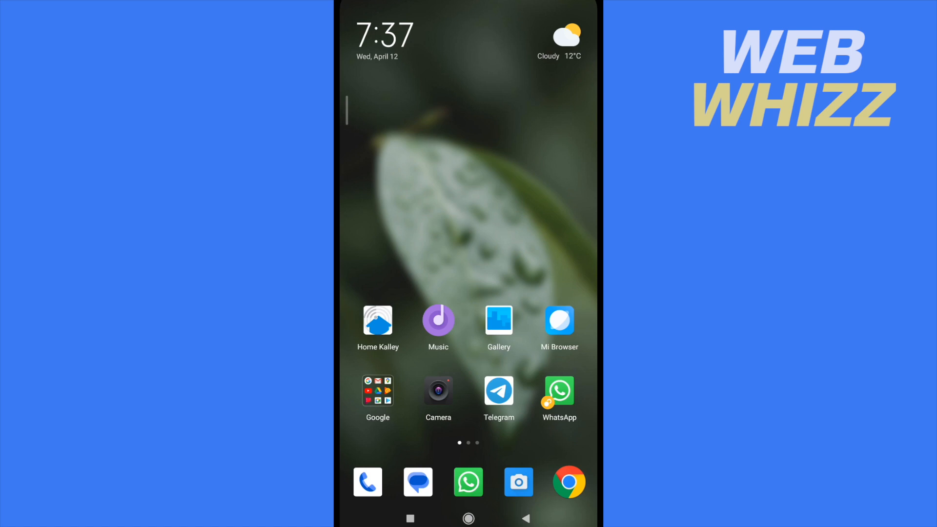
Launch YouTube from the home screen's Google apps folder
left_click(378, 392)
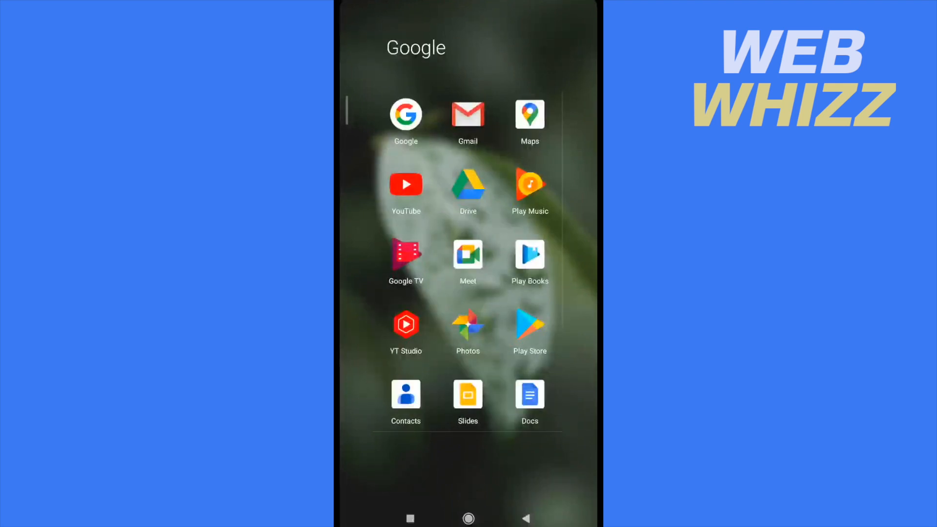
left_click(405, 183)
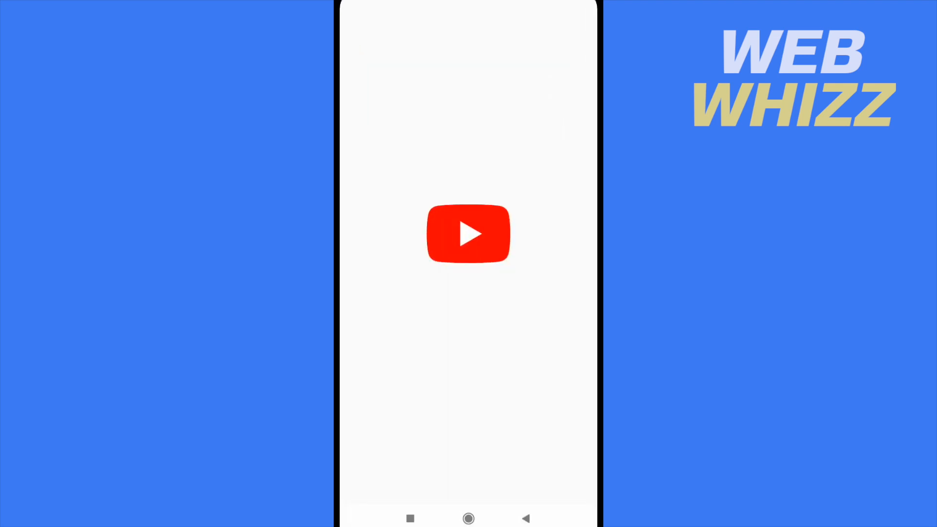
Copy the '$1 vs $500,000 Plane Ticket!' video link via Share, then switch to Instagram
left_click(469, 234)
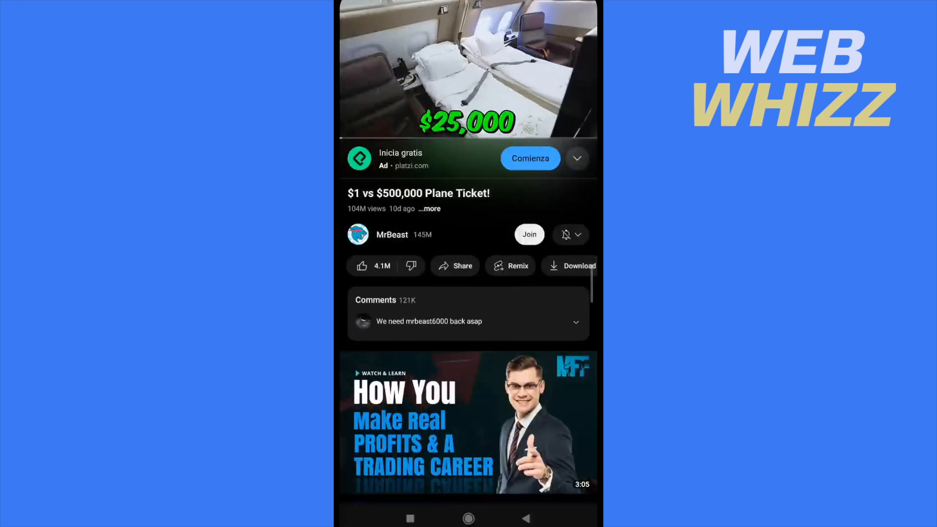
left_click(455, 266)
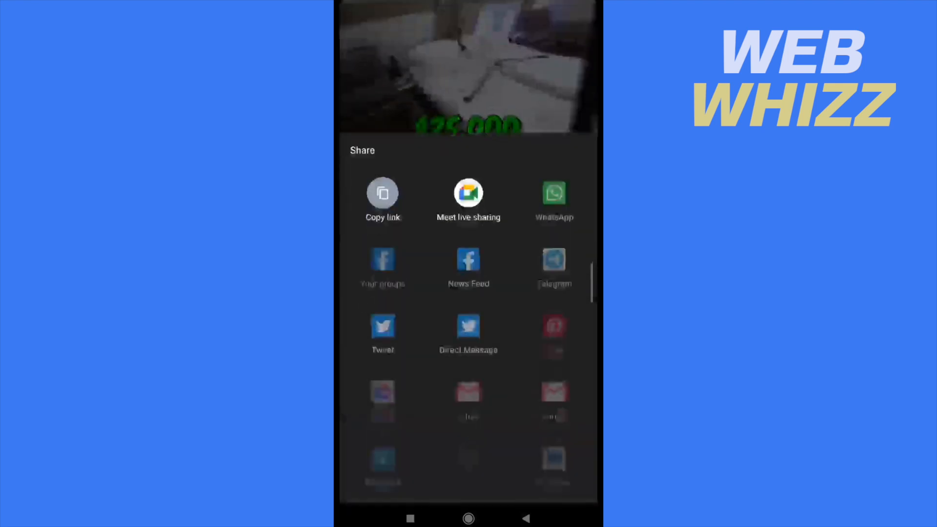
left_click(383, 192)
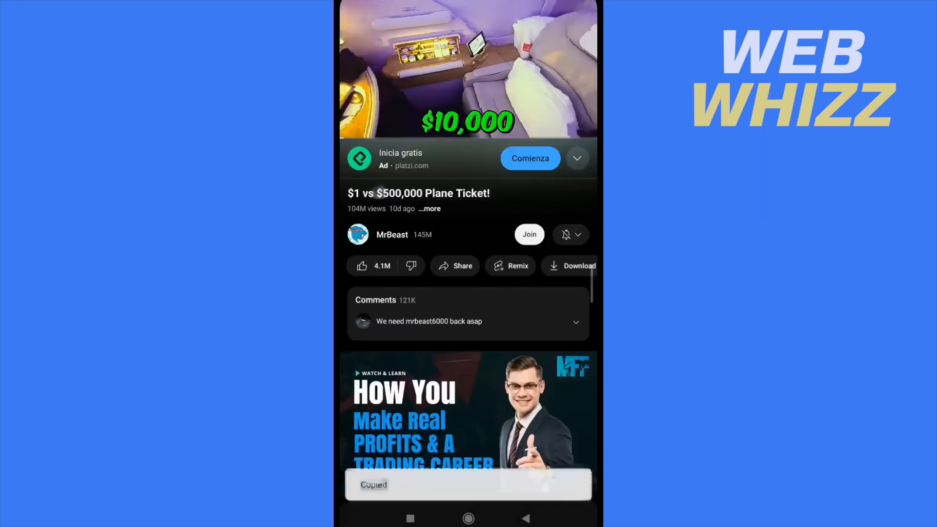
left_click(469, 518)
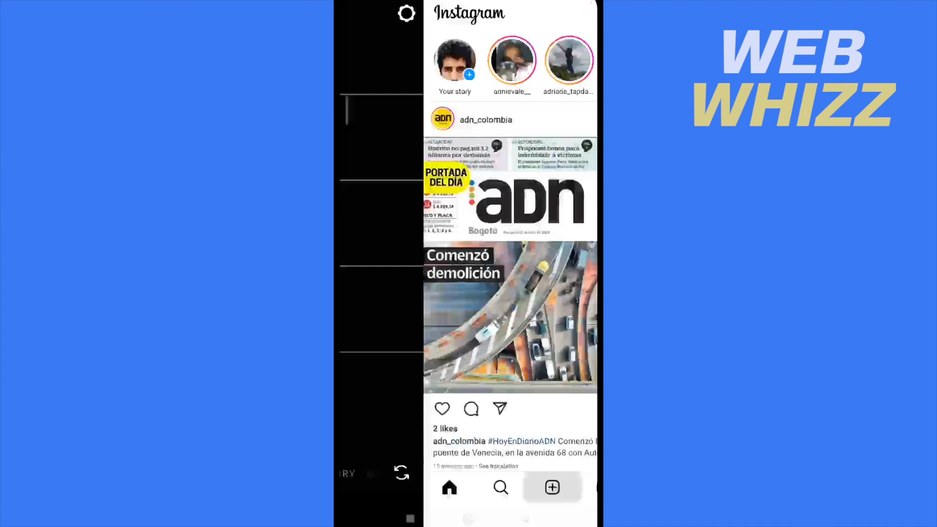
Capture a new story photo and choose the LINK sticker from the sticker tray
left_click(552, 487)
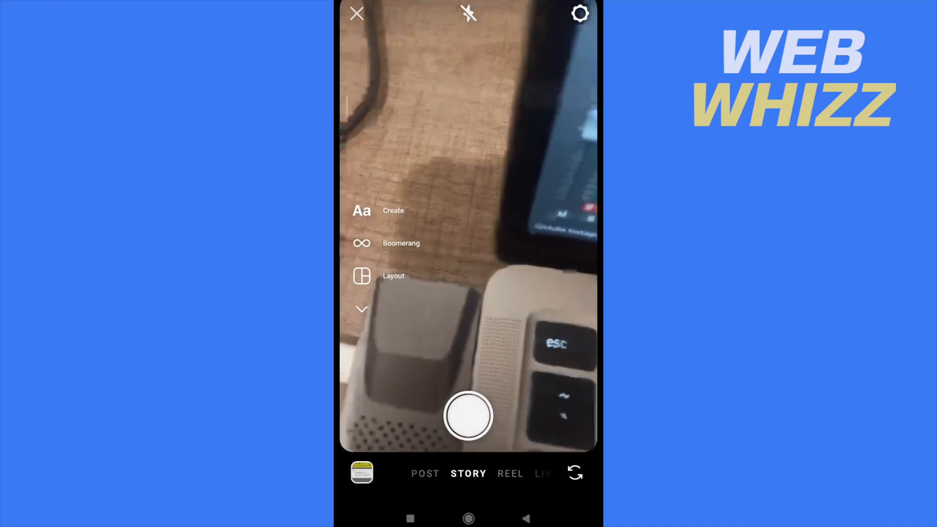
left_click(468, 416)
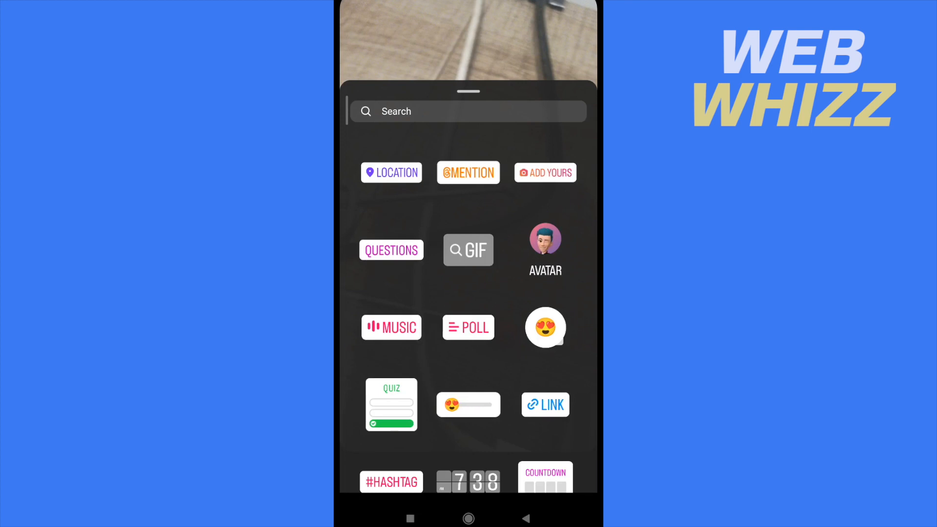
scroll("down", 3)
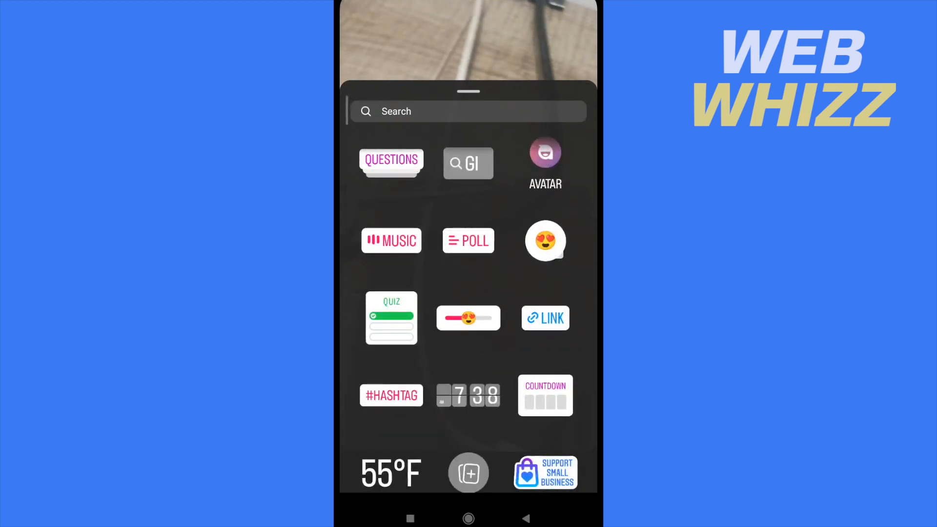
left_click(544, 317)
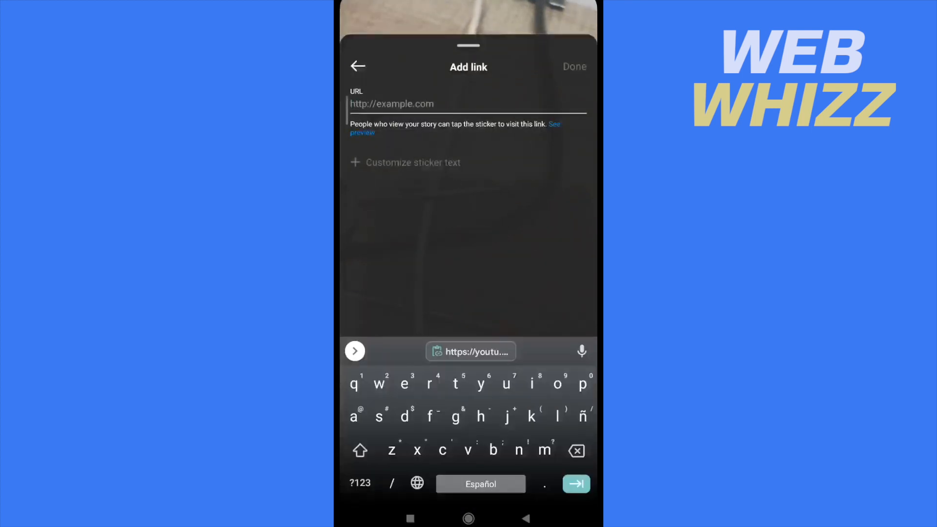
Paste the copied YouTube link from the clipboard suggestion and confirm the sticker
left_click(471, 351)
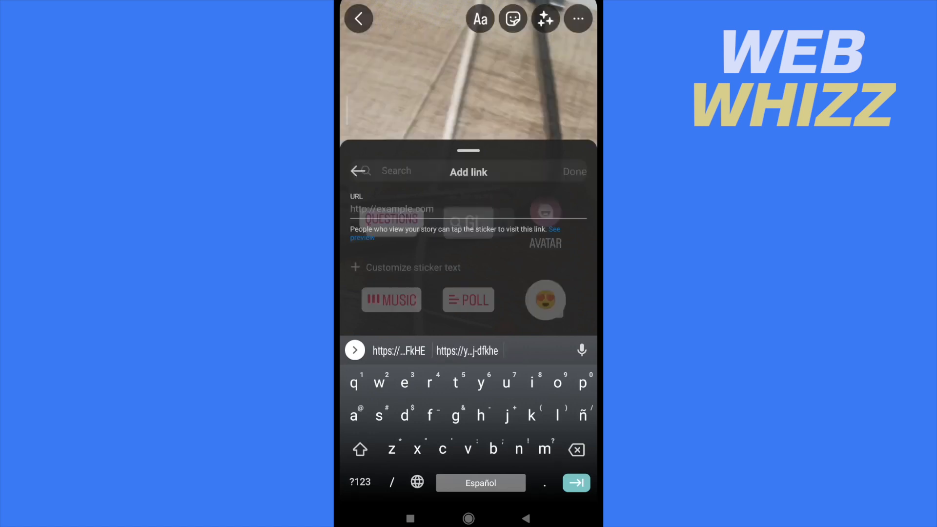
left_click(574, 172)
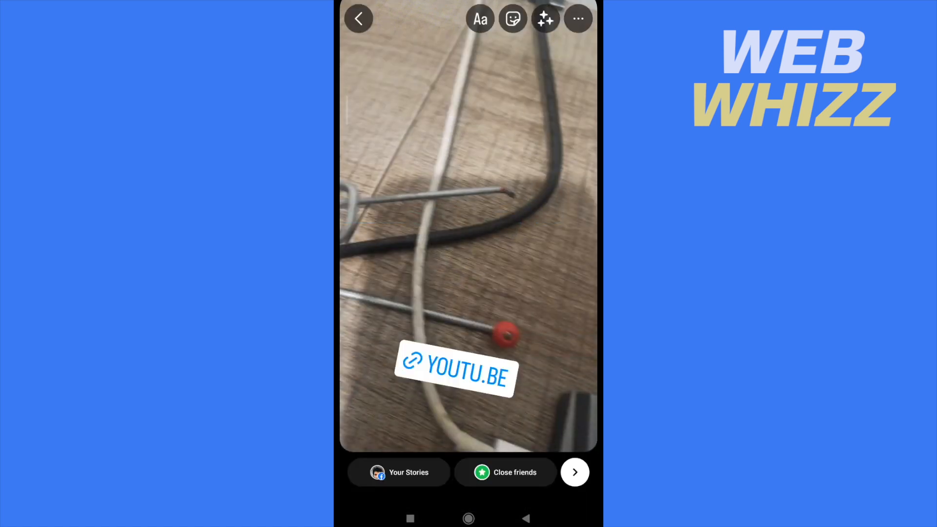